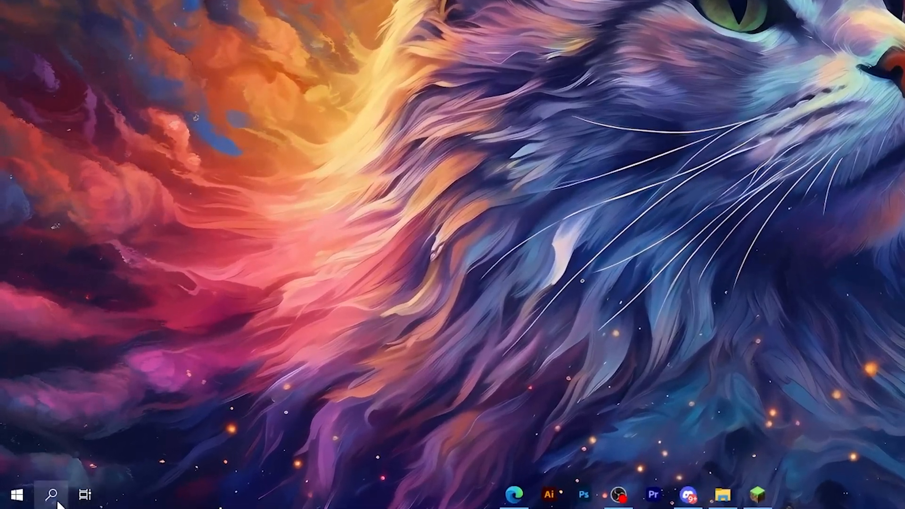
# Search for Command Prompt and run it as administrator
pyautogui.click(52, 495)
pyautogui.write('com')
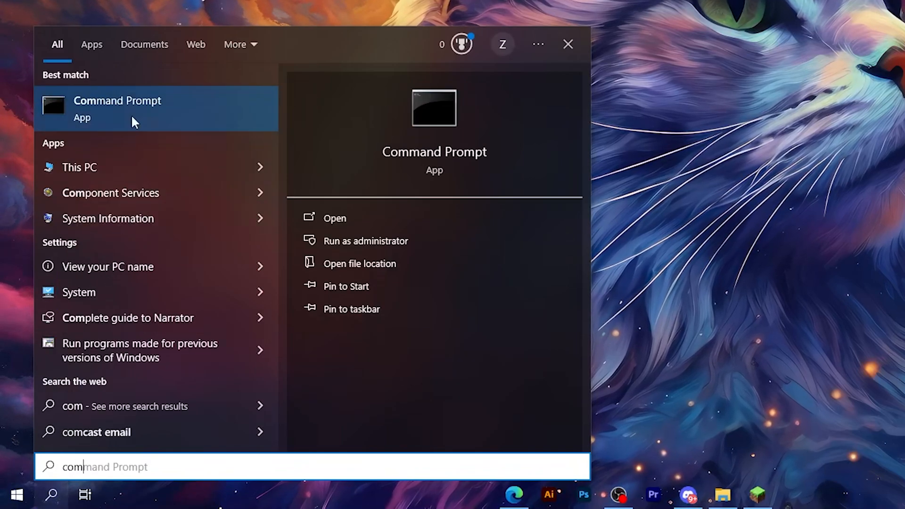
pyautogui.rightClick(117, 108)
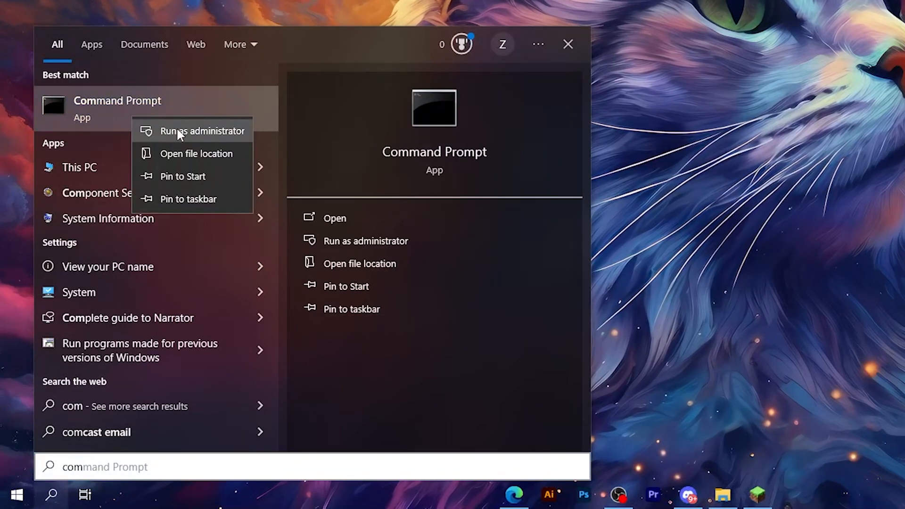
pyautogui.click(202, 131)
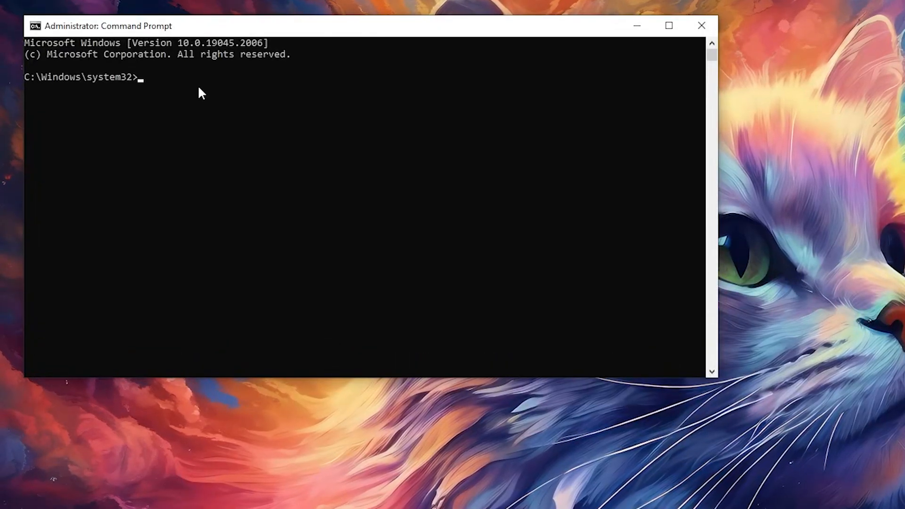
# Flush the DNS cache with ipconfig /flushdns, then reopen Windows Search
pyautogui.write('ipconfig /')
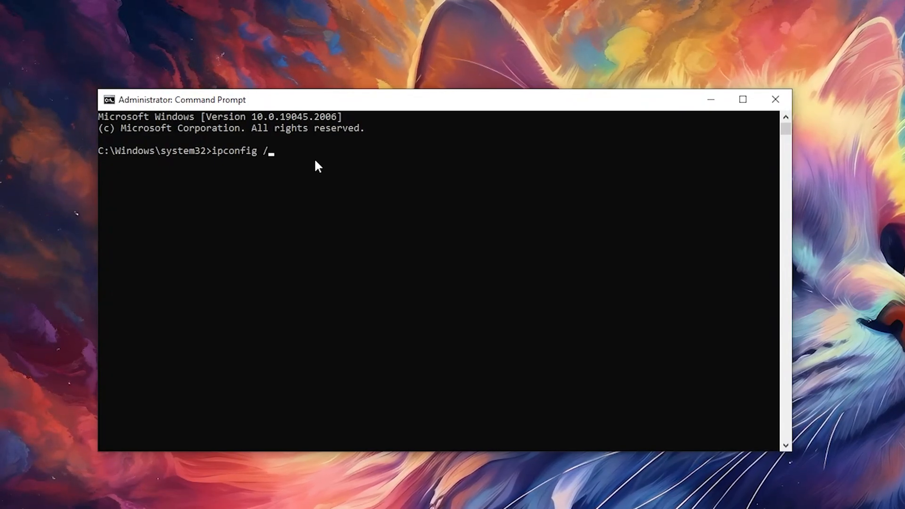
pyautogui.write('flushdns')
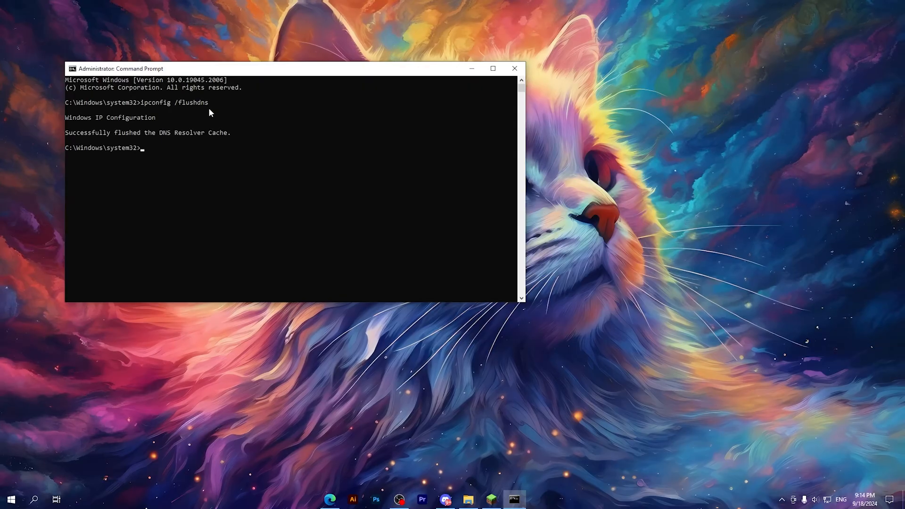
pyautogui.click(514, 68)
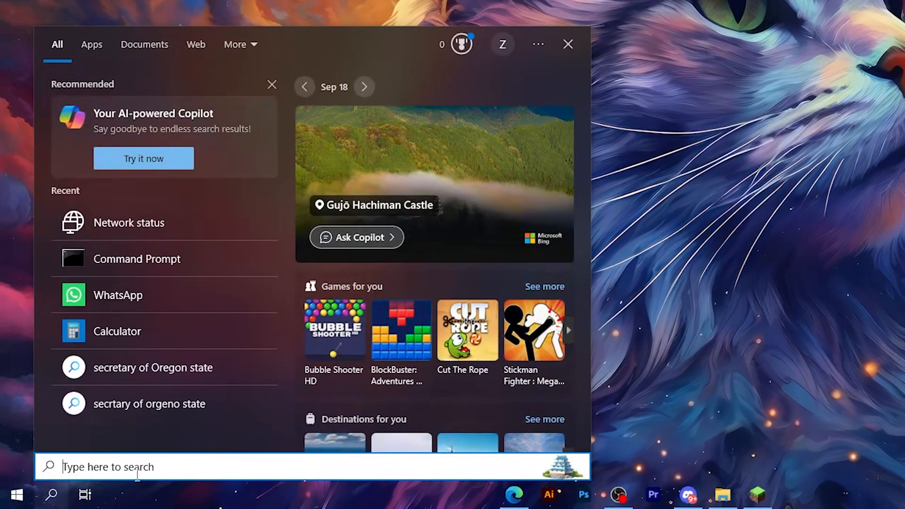
# Search 'network status' and open the network connections list
pyautogui.write('network status')
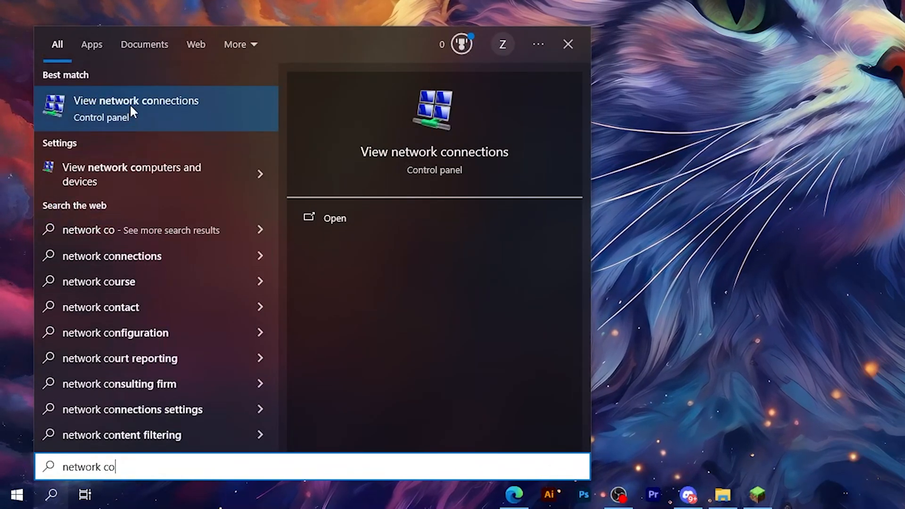
pyautogui.click(136, 108)
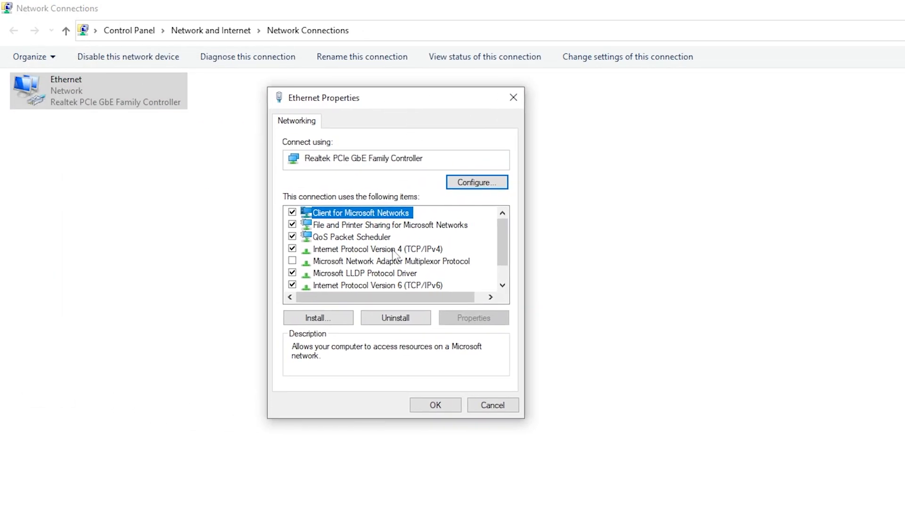
# Open the Internet Protocol Version 4 (TCP/IPv4) properties for Ethernet
pyautogui.click(378, 249)
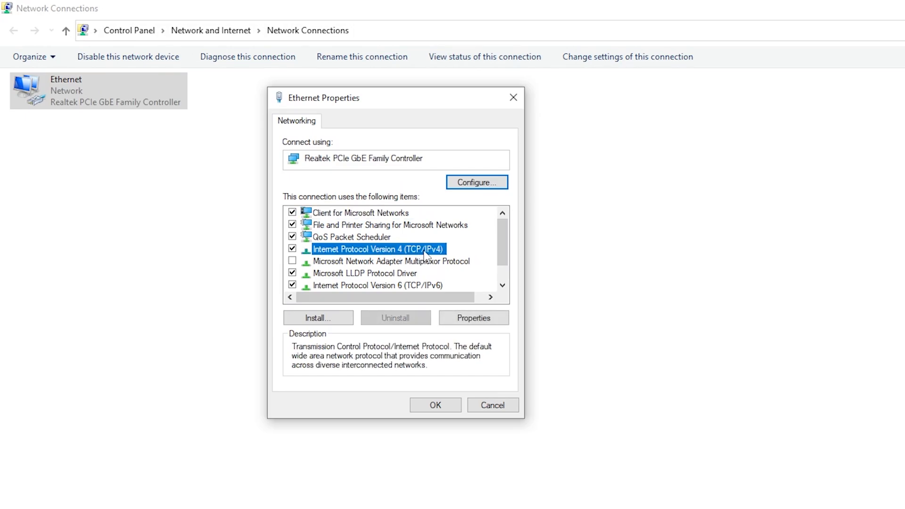
pyautogui.click(472, 317)
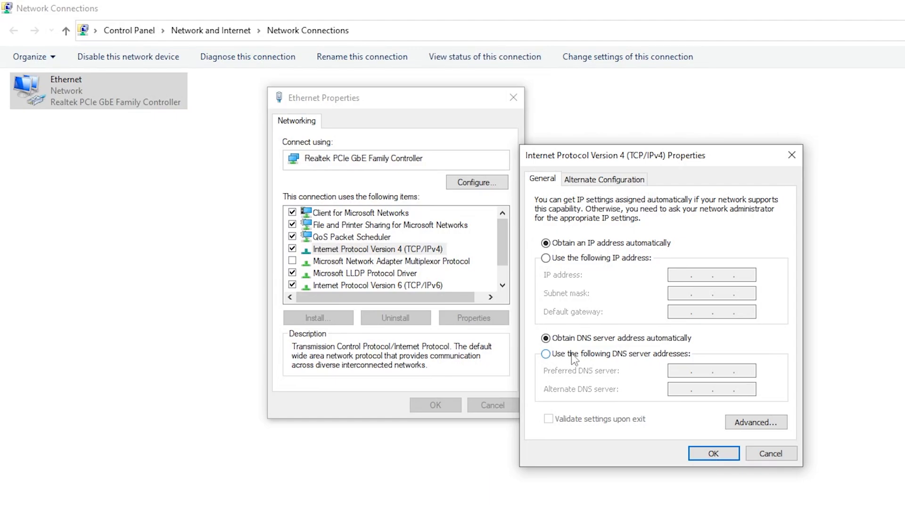
# Set manual DNS servers 8.8.8.8 and 8.8.4.4 and confirm with OK
pyautogui.click(545, 354)
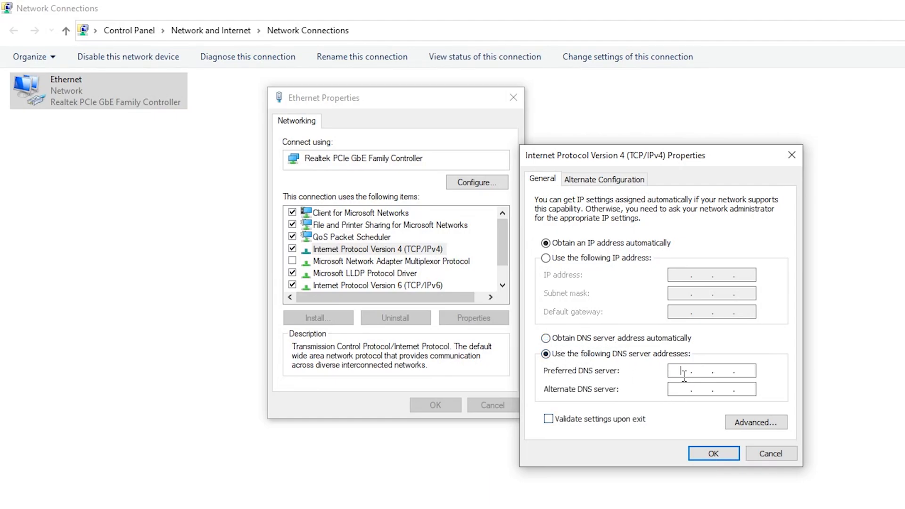
pyautogui.write('8.8.8.')
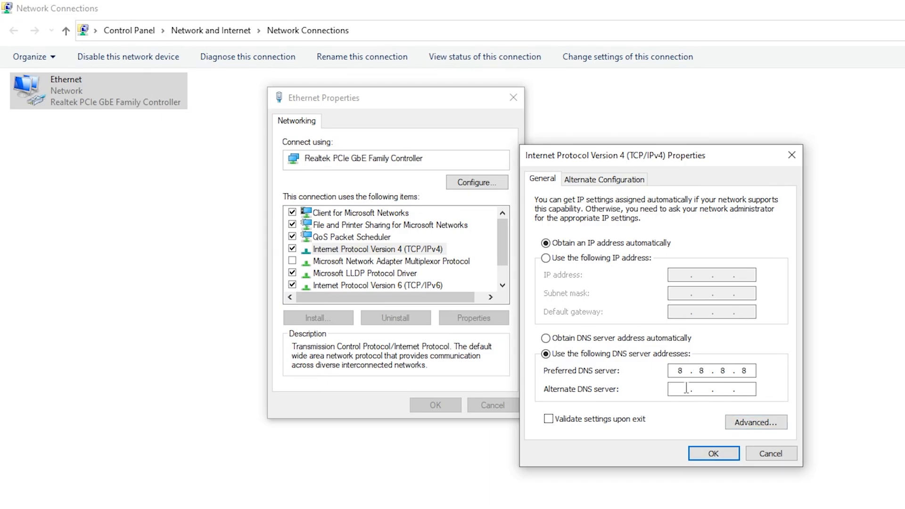
pyautogui.write('8.8.4.4')
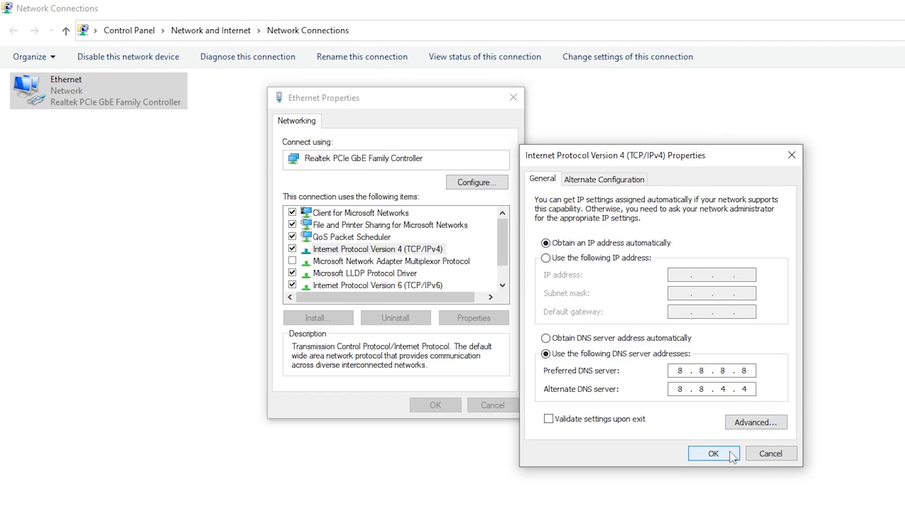
pyautogui.click(713, 453)
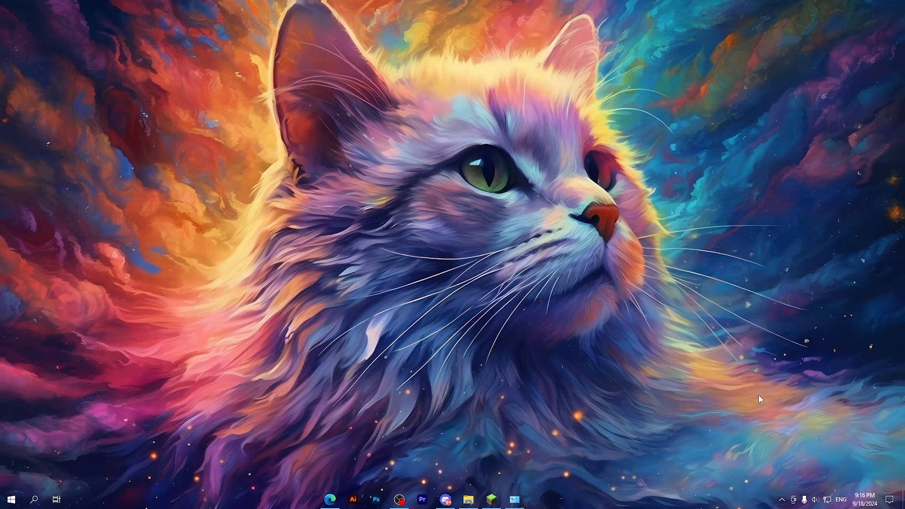